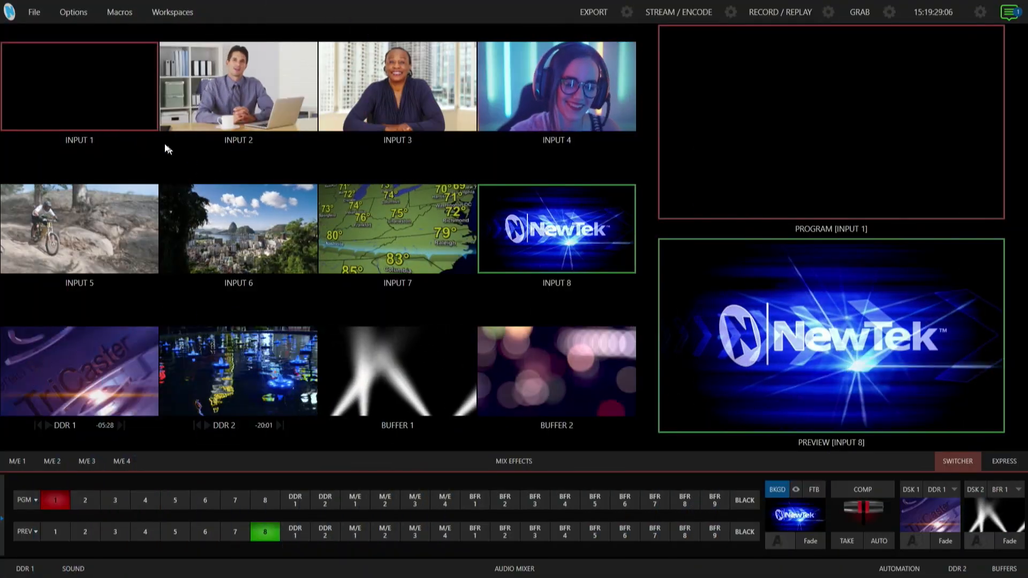
Bring up Input 1's settings and expand its Source list of local and NDI sources.
click(150, 122)
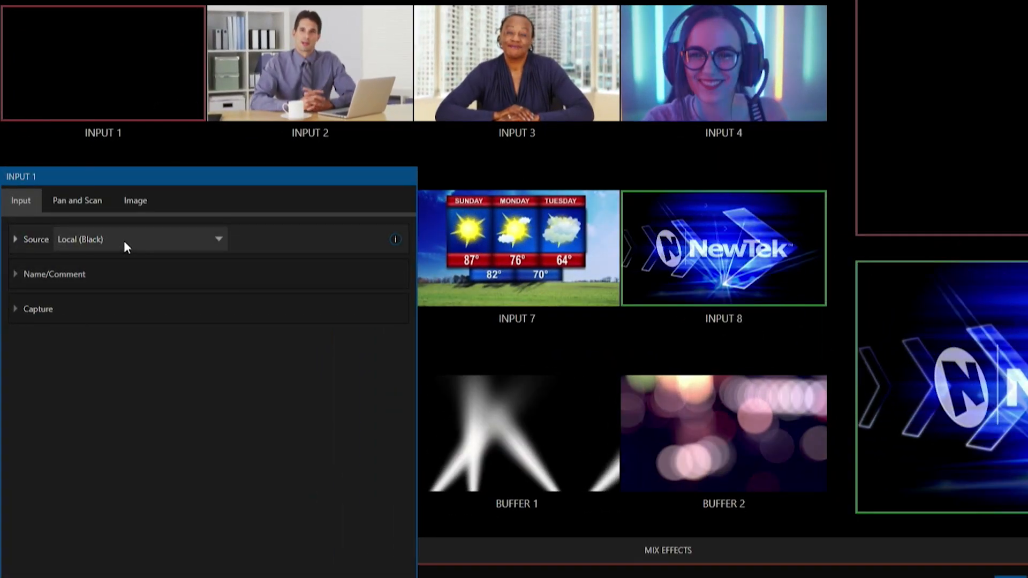
click(218, 239)
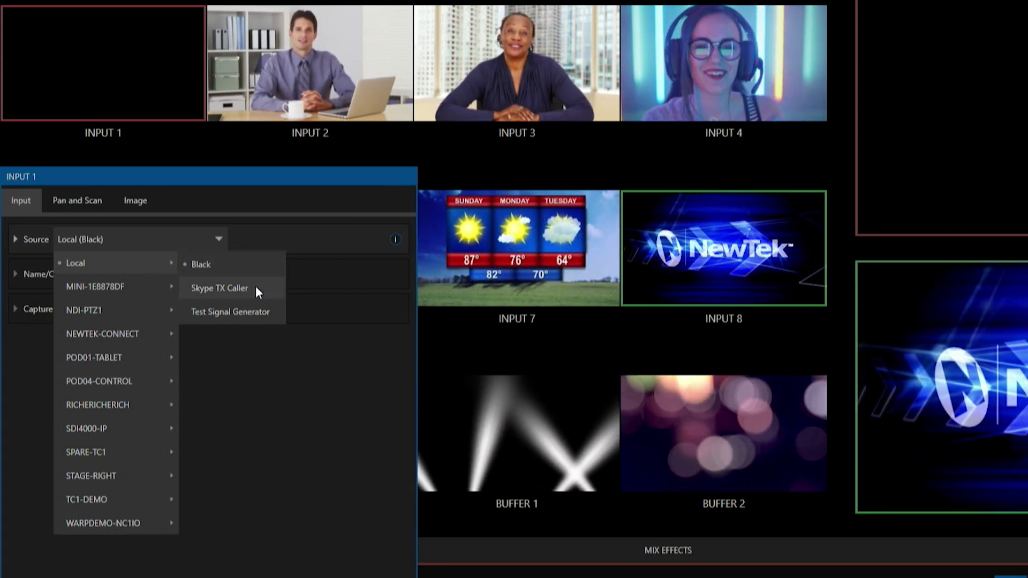
mouse_move(268, 317)
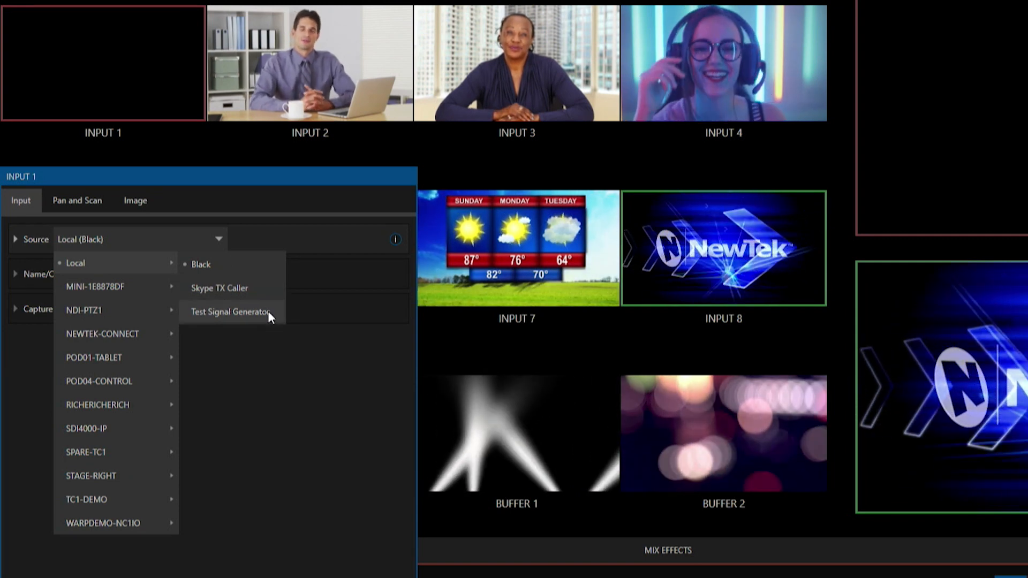
mouse_move(264, 275)
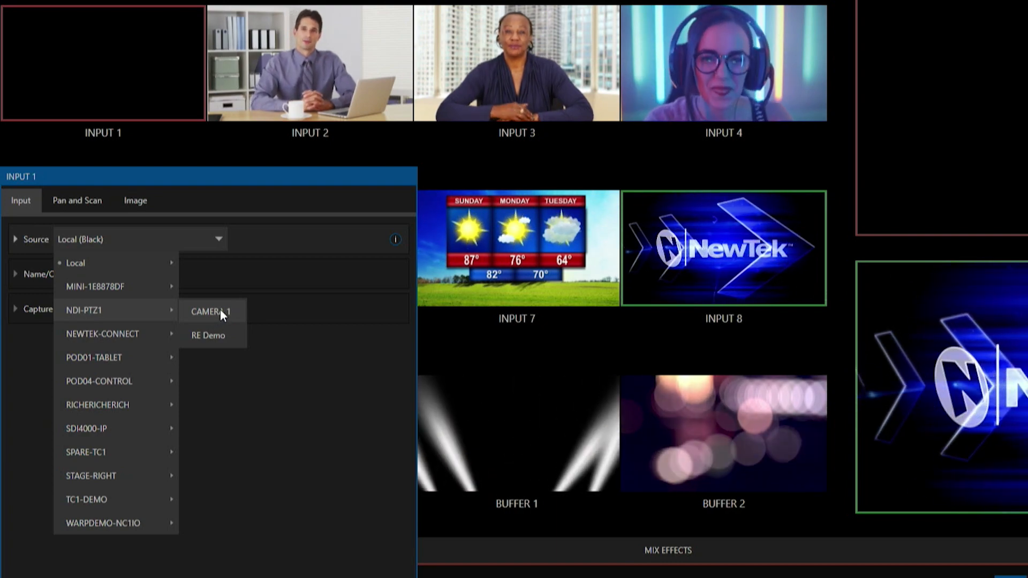
Assign NDI-PTZ1 > CAMERA 1 to Input 1, view its PTZ controls, then close them.
click(211, 310)
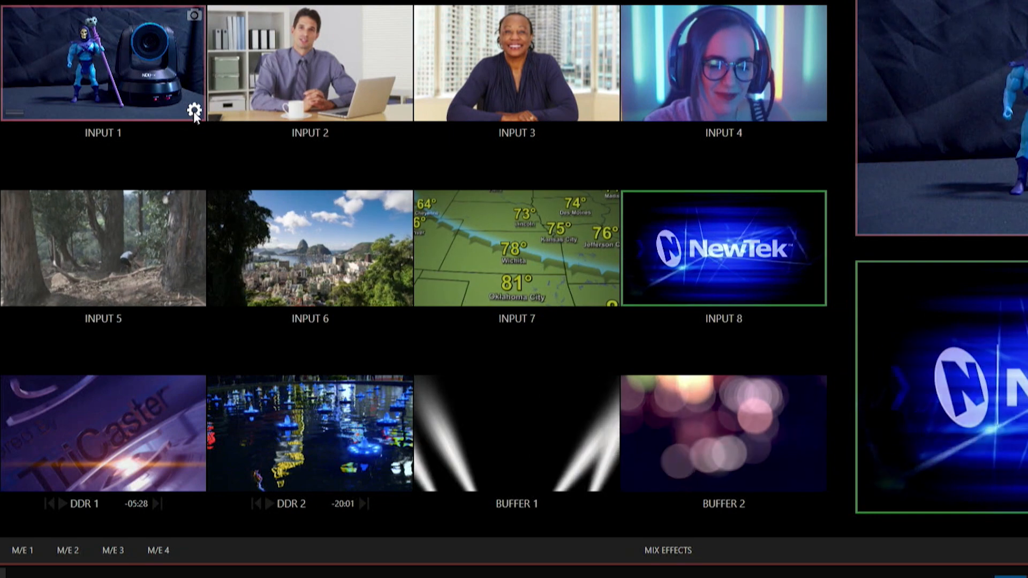
click(194, 109)
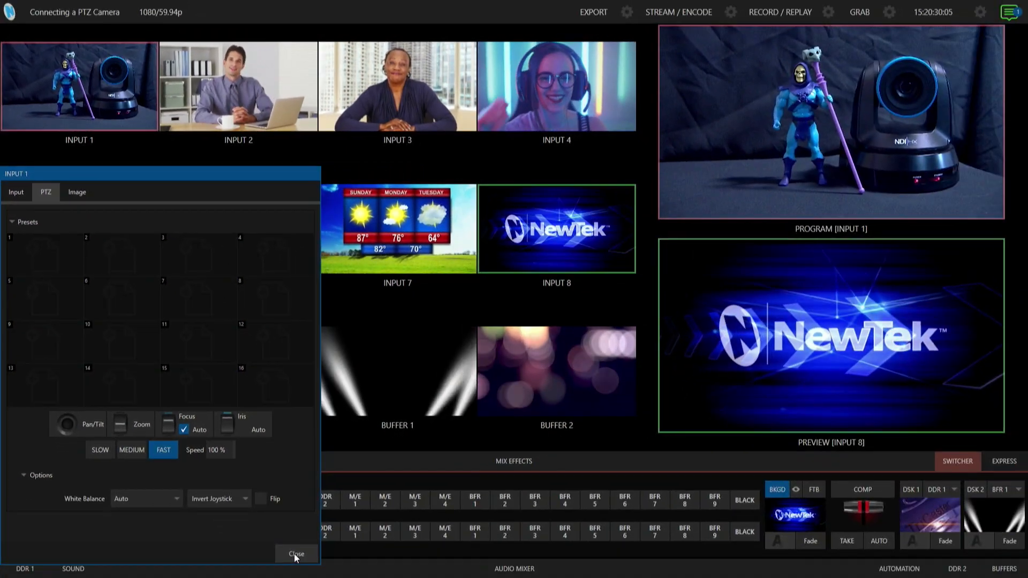
click(295, 554)
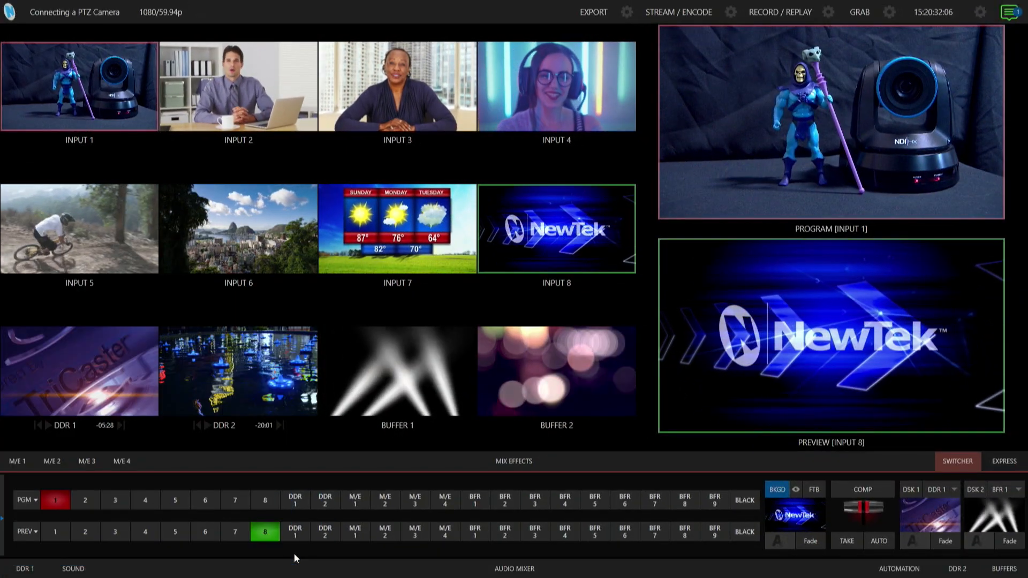